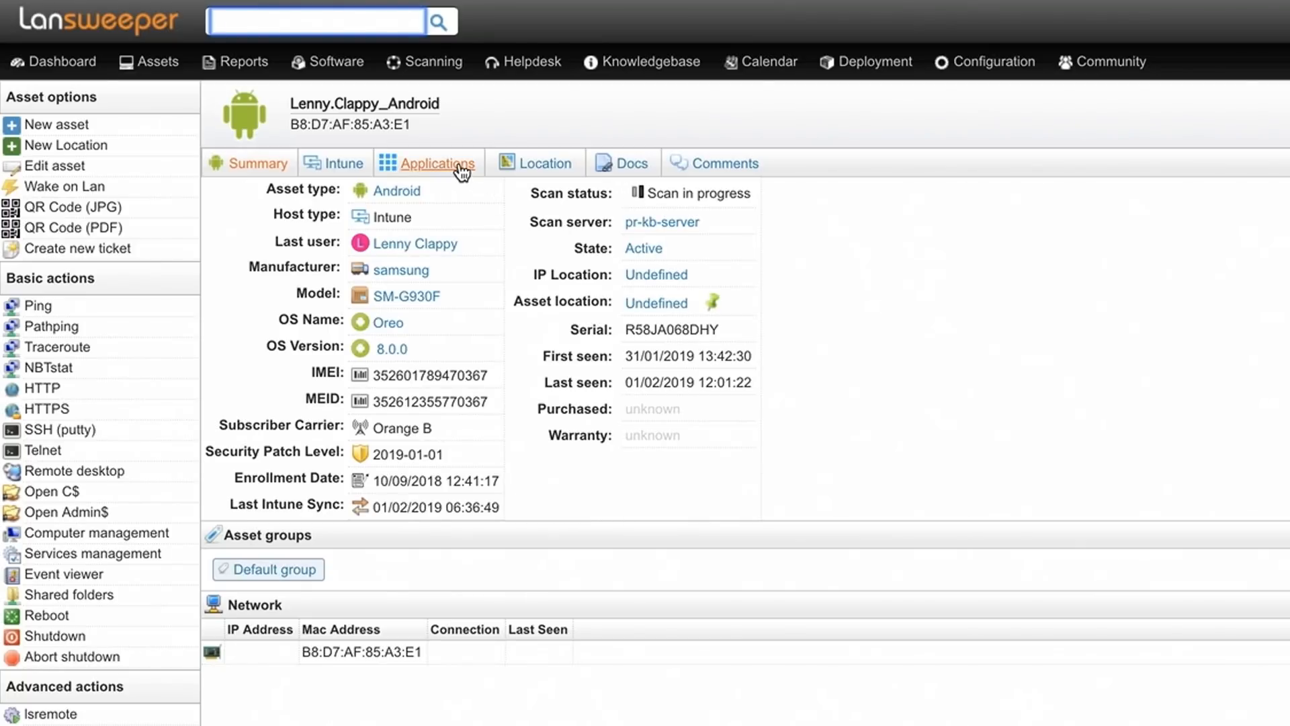
Show the Intune Android device's installed applications list.
click(437, 162)
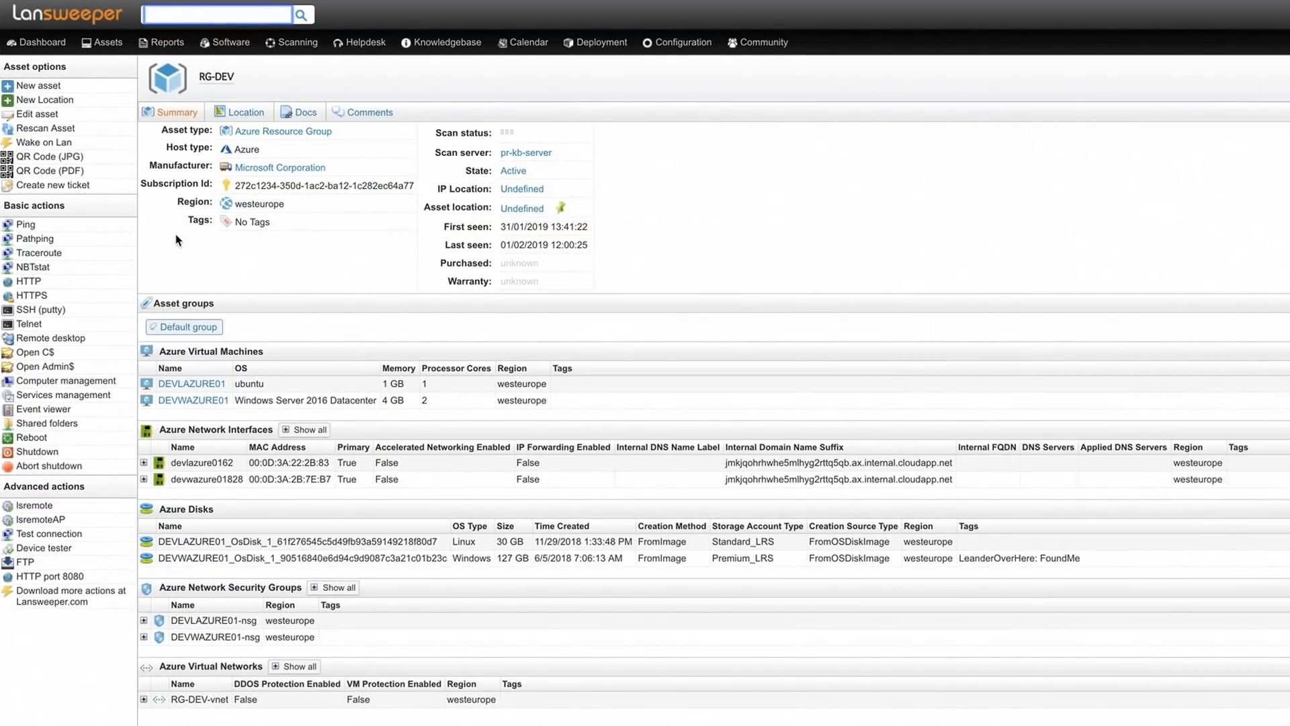
mouse_move(316, 330)
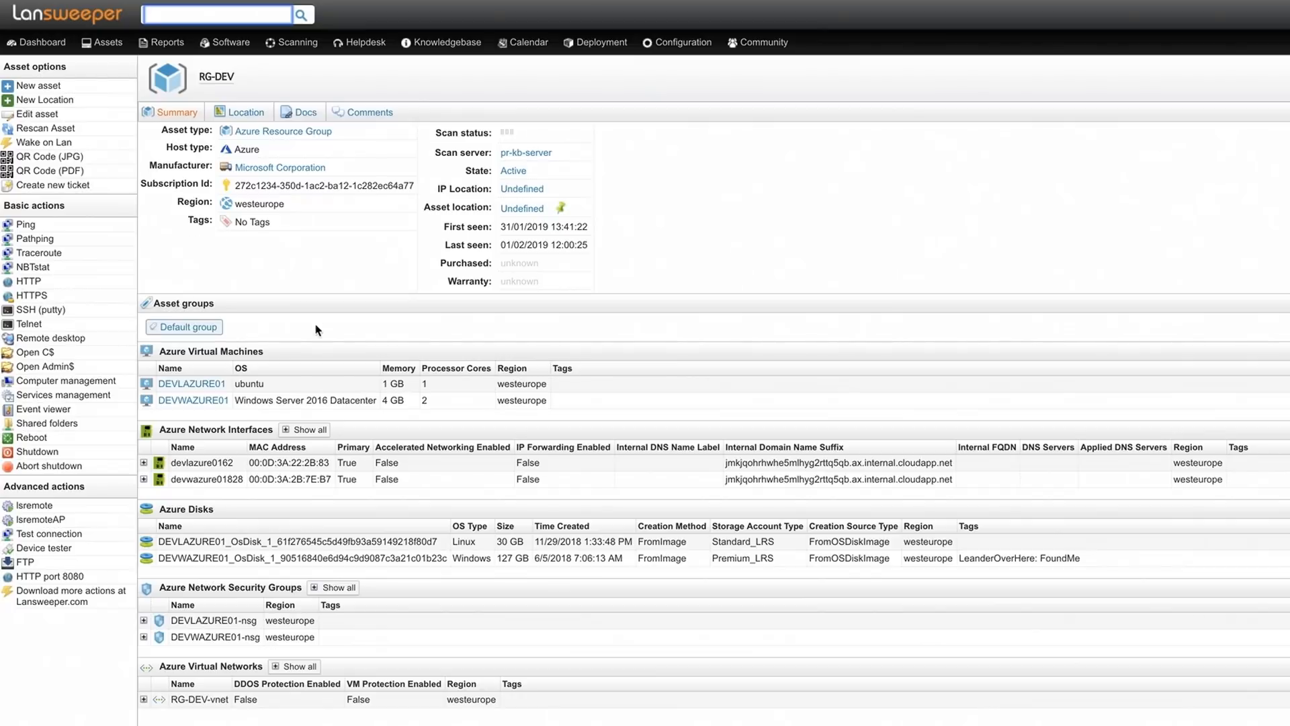
Open the DEVLAZURE01 Azure virtual machine's asset page from the Virtual Machines table.
click(191, 383)
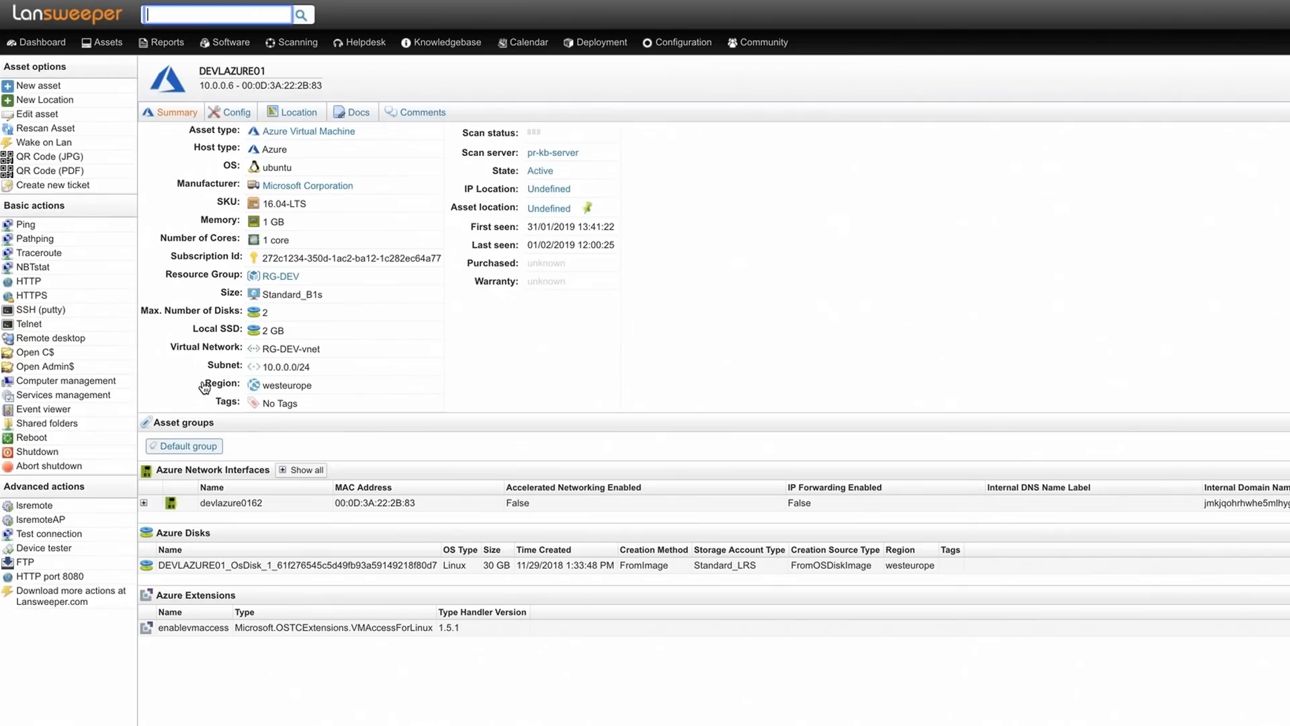
mouse_move(162, 375)
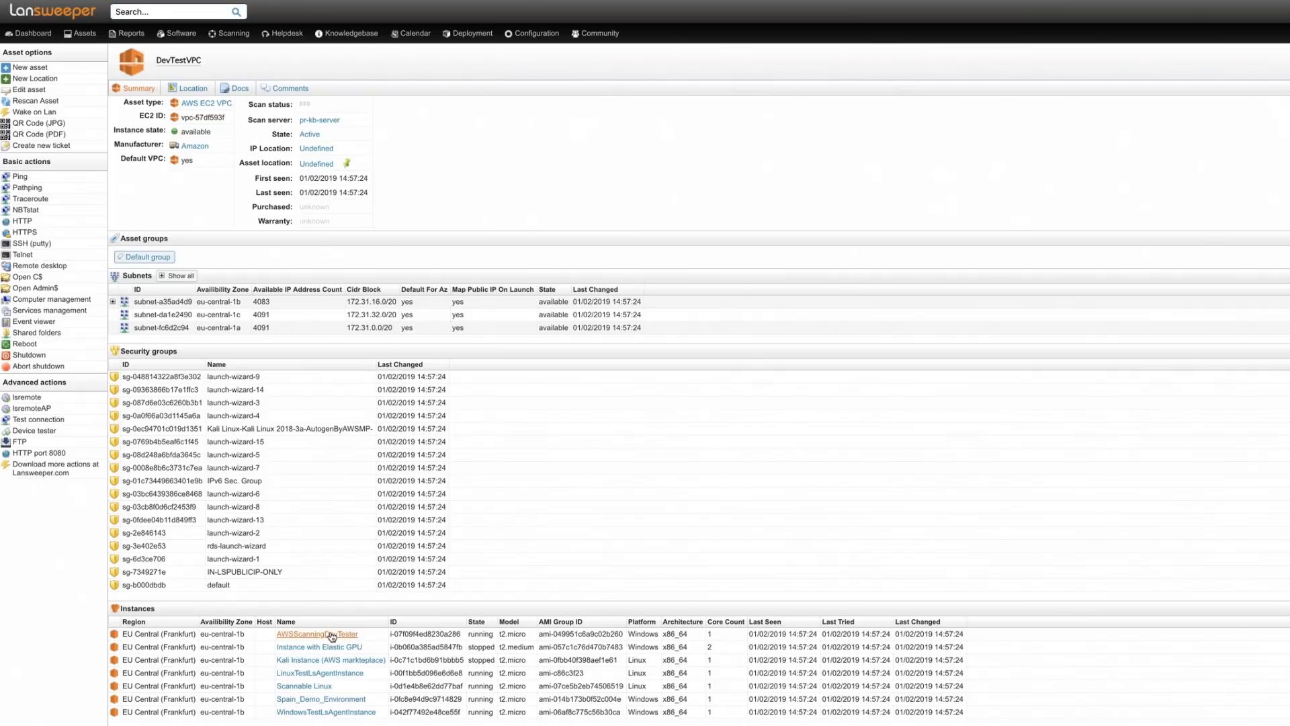
Open the first EC2 instance listed in the DevTestVPC Instances table.
click(318, 633)
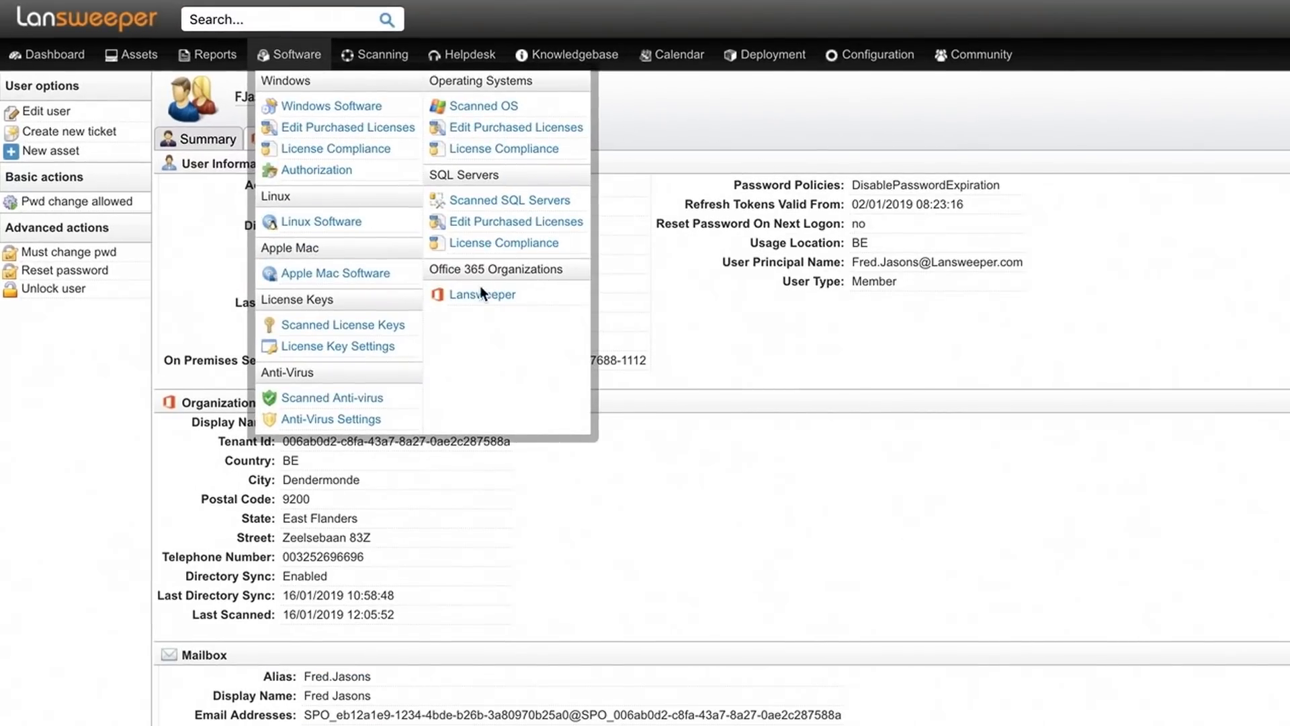
Open the Lansweeper Office 365 organization and show its Groups list.
click(483, 294)
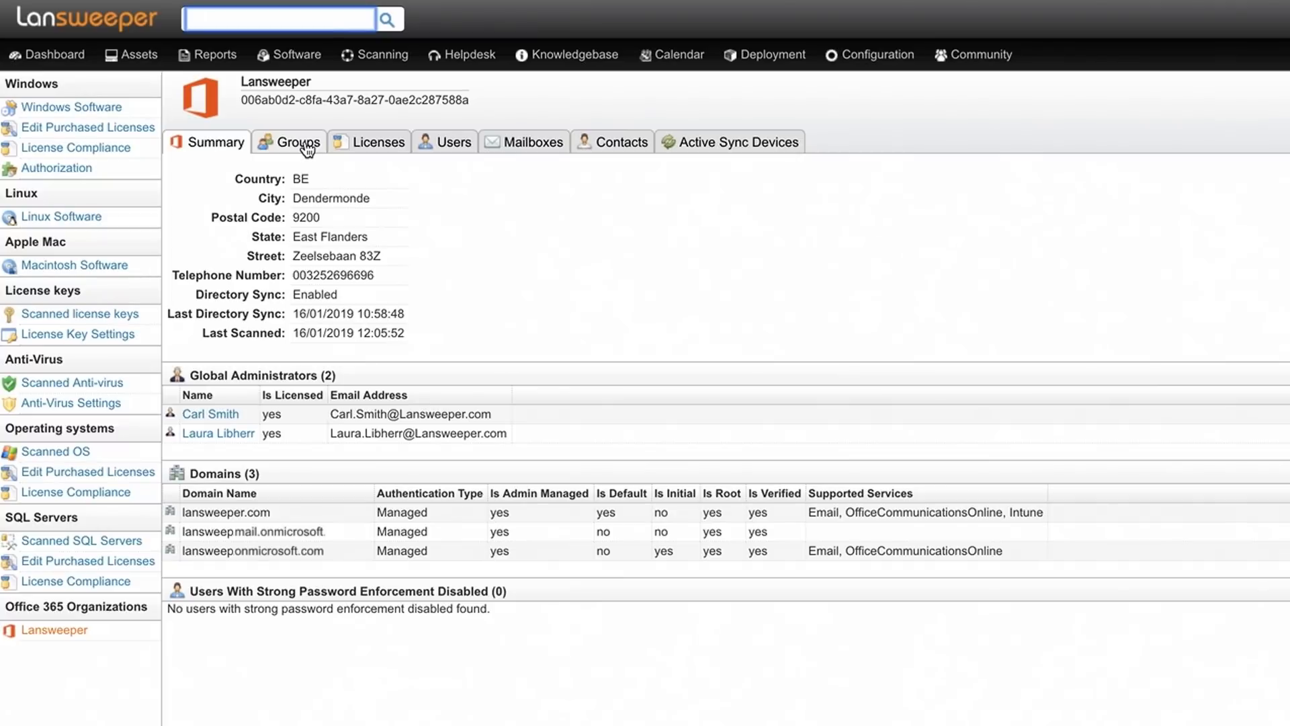
click(376, 142)
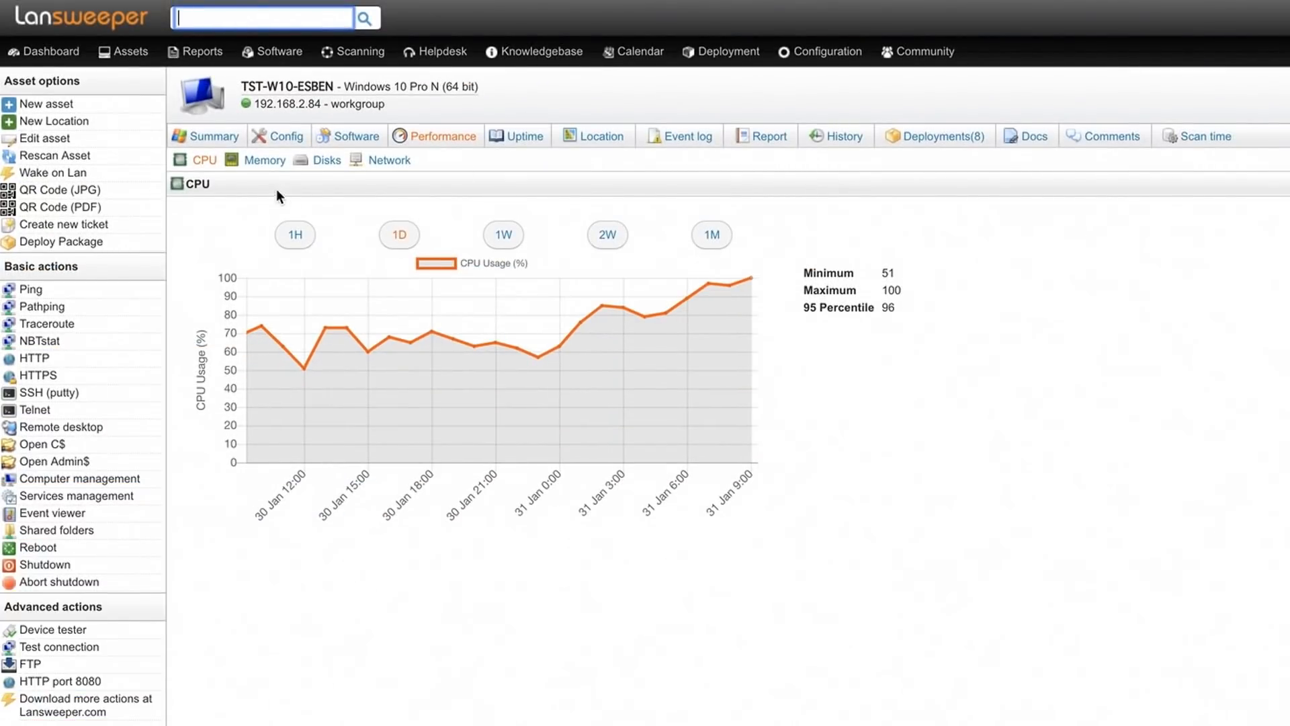
Show TST-W10-ESBEN's disk usage charts, then its network traffic charts.
click(327, 160)
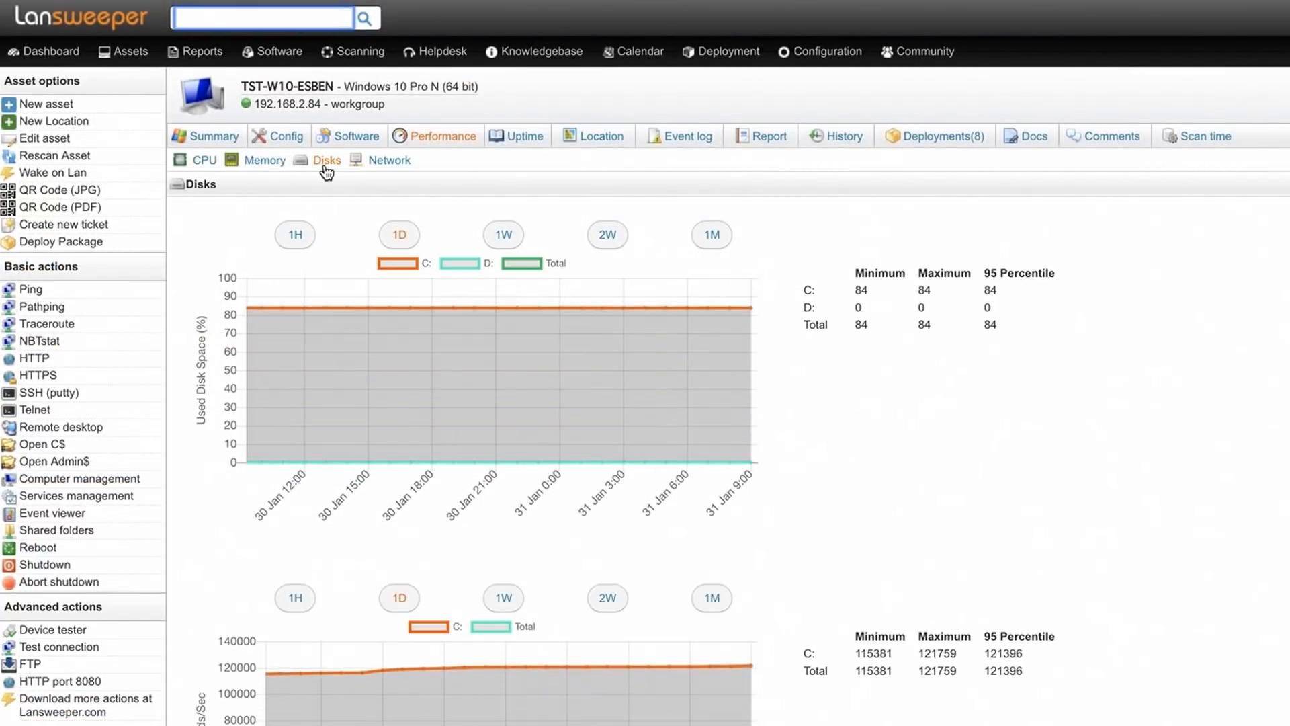
click(390, 160)
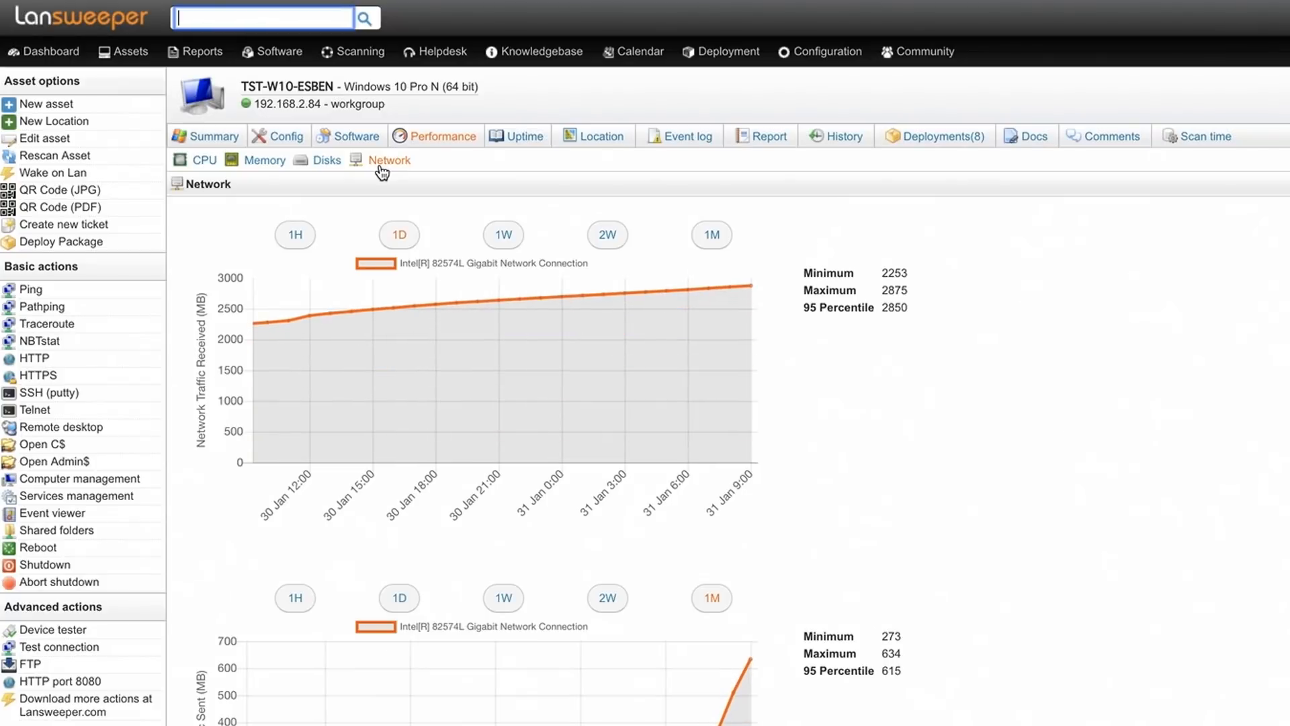